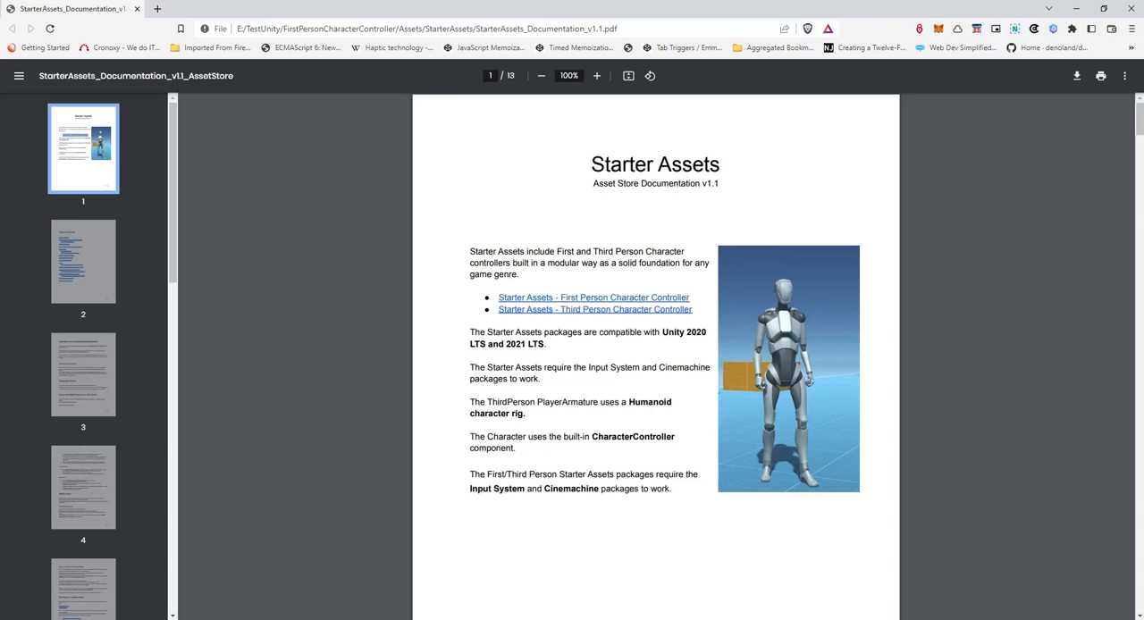
{"action": "mouse_move", "coordinate": [691, 298]}
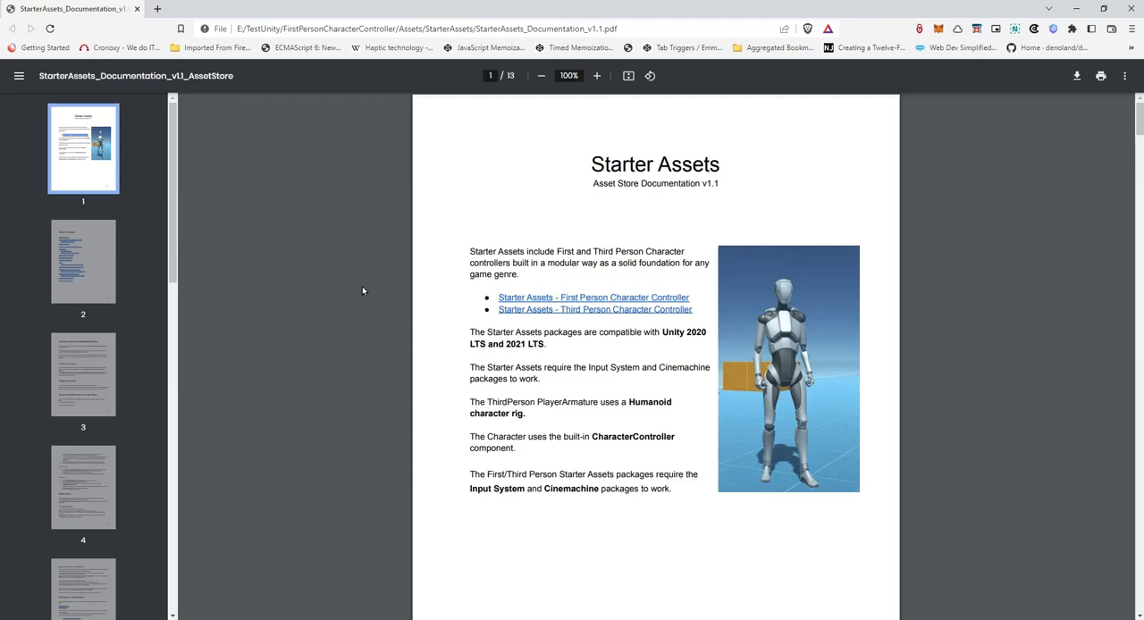
{"action": "mouse_move", "coordinate": [572, 366]}
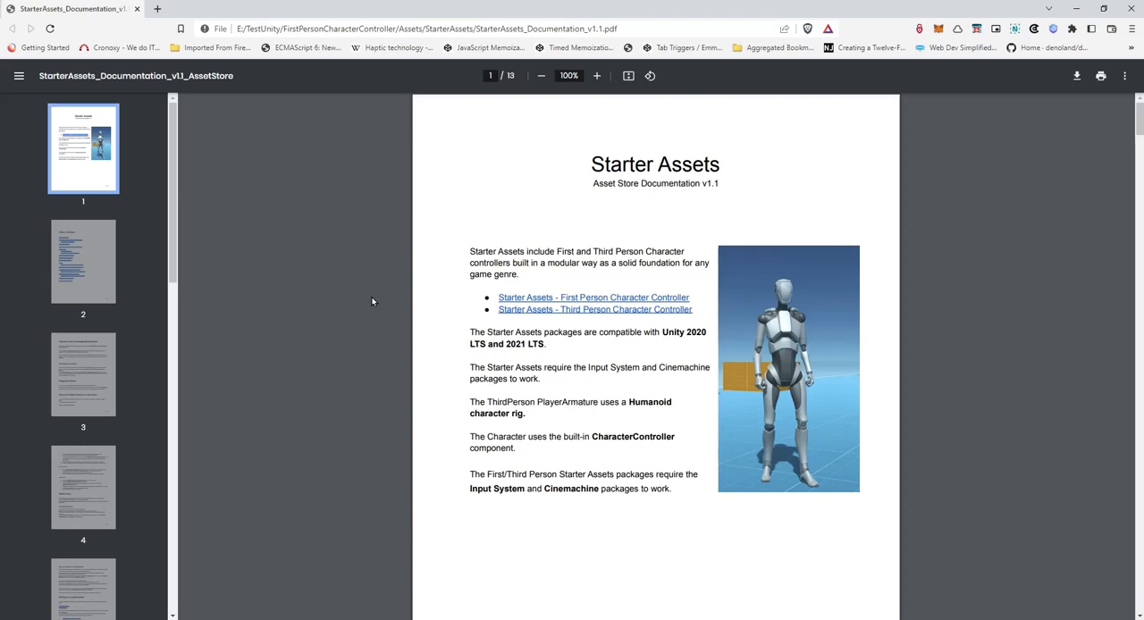
- Scroll the Starter Assets PDF to page 2's table of contents
{"action": "scroll", "scroll_direction": "down", "scroll_amount": 3}
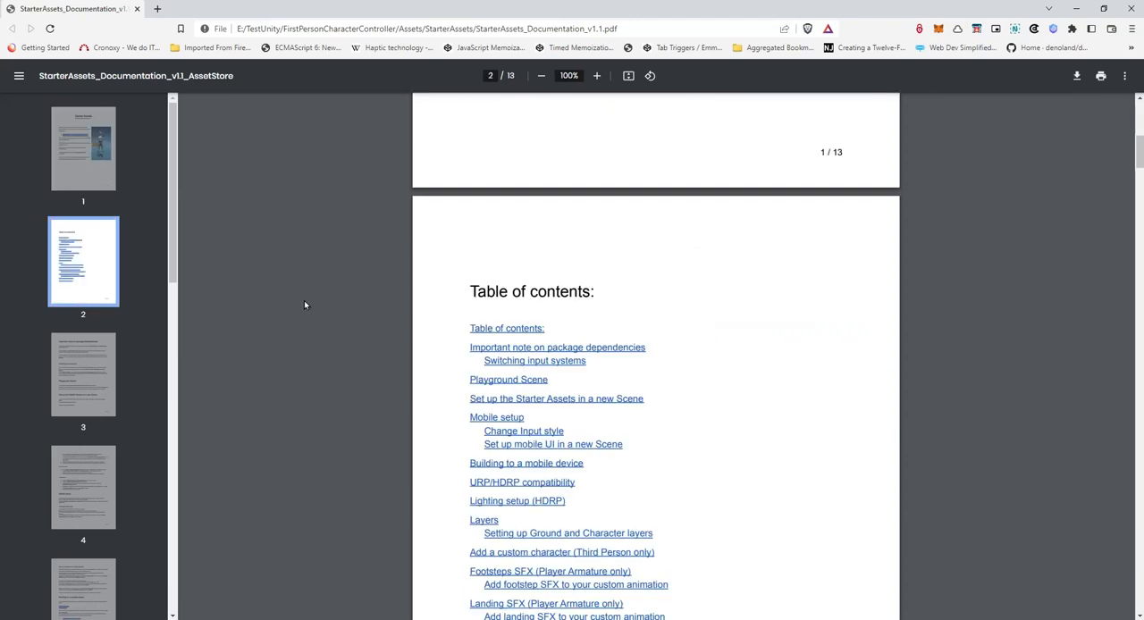
{"action": "scroll", "scroll_direction": "down", "scroll_amount": 3}
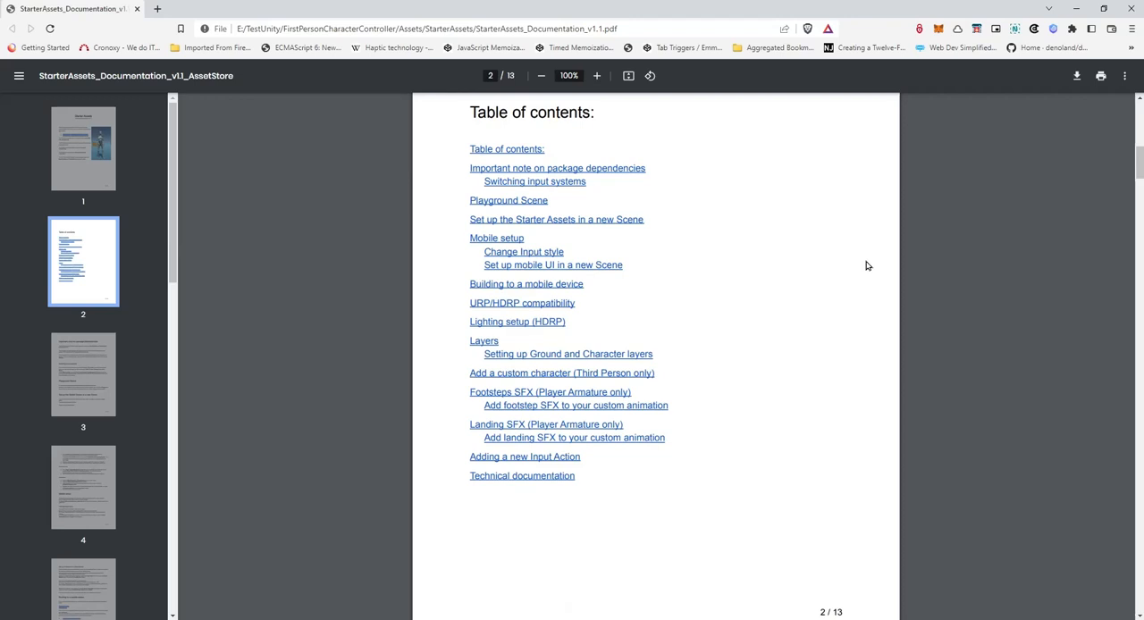
{"action": "mouse_move", "coordinate": [670, 375]}
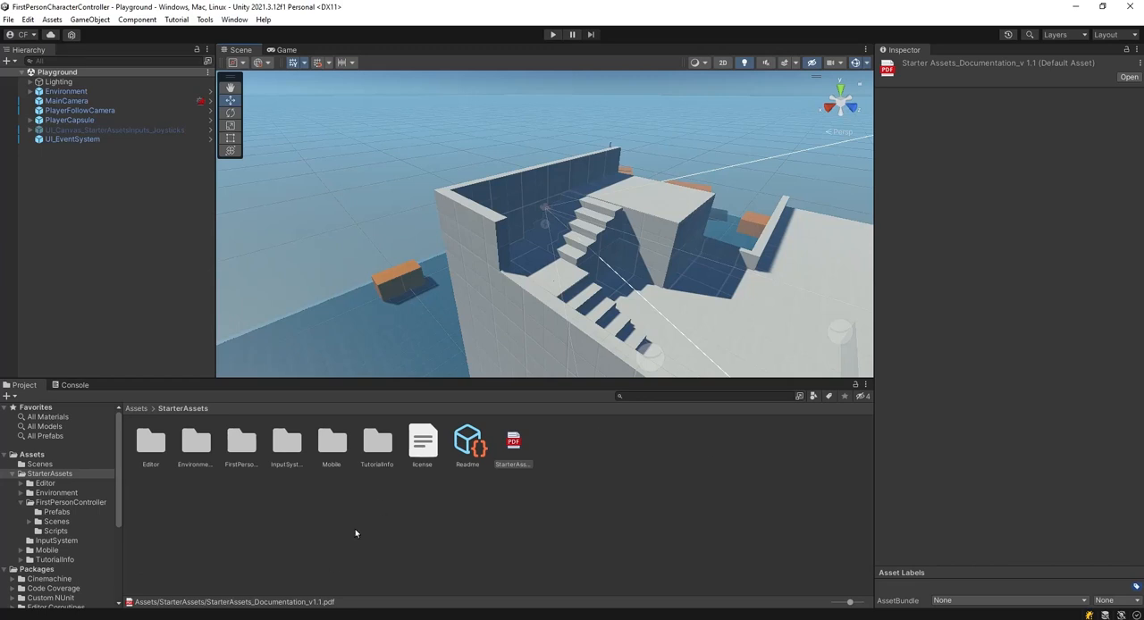
{"action": "mouse_move", "coordinate": [724, 534]}
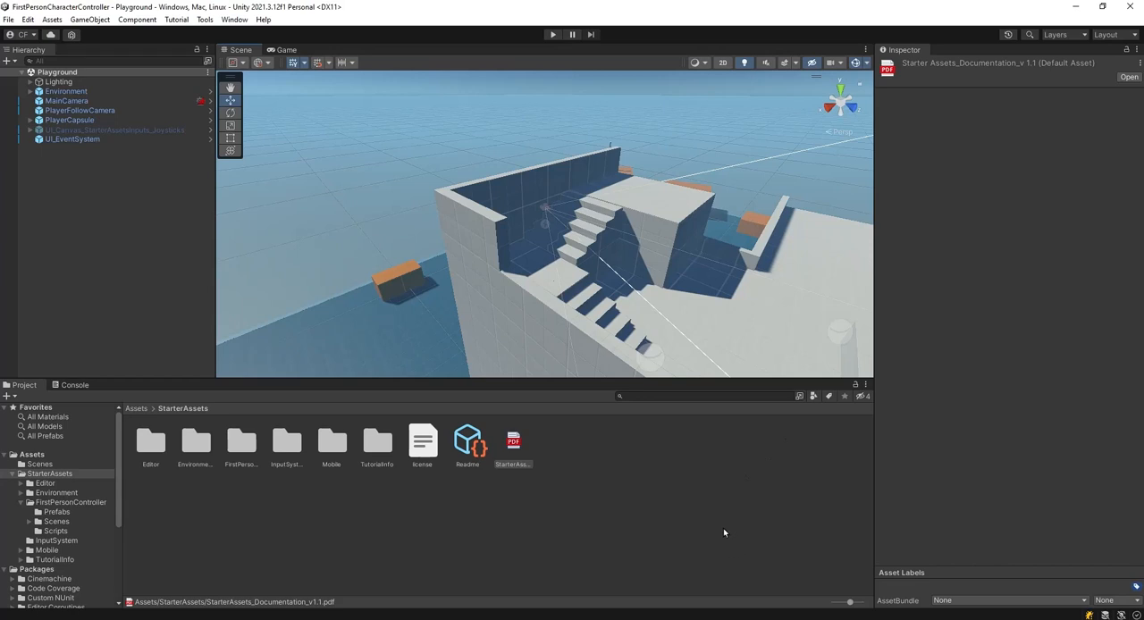
{"action": "mouse_move", "coordinate": [769, 524]}
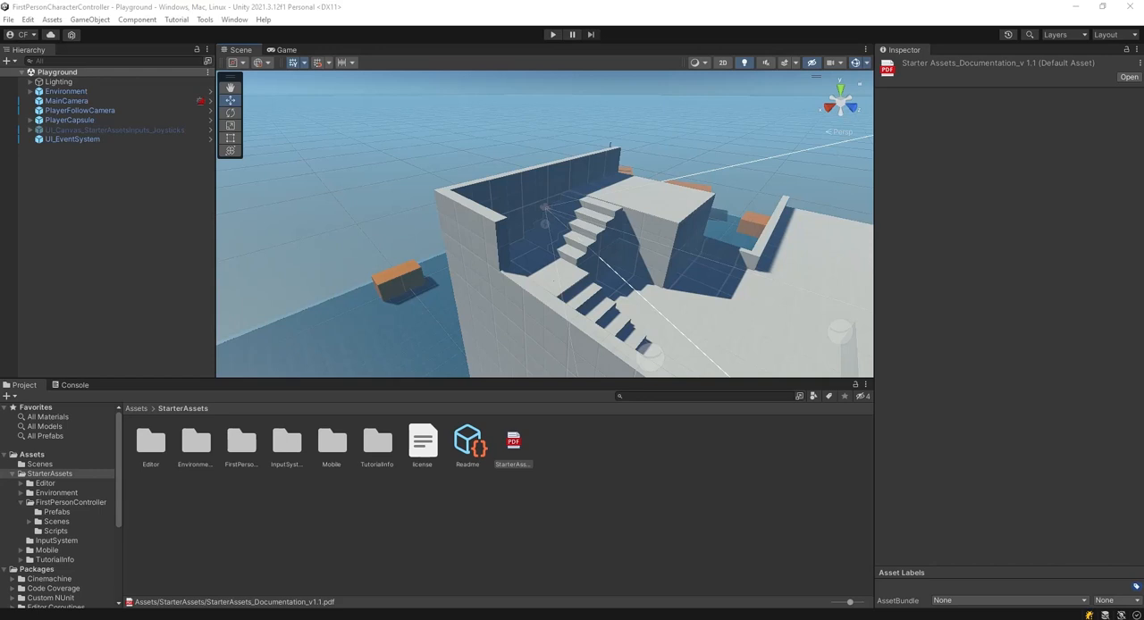
{"action": "mouse_move", "coordinate": [785, 456]}
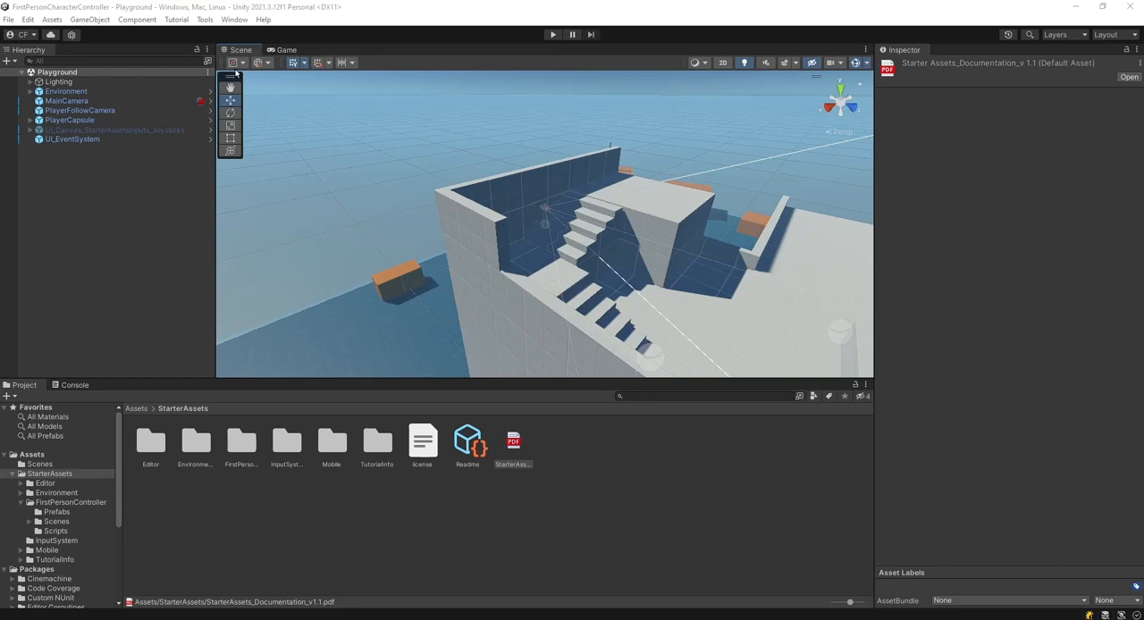
- Open the Package Manager from the Window menu and scroll its asset details
{"action": "left_click", "coordinate": [234, 19]}
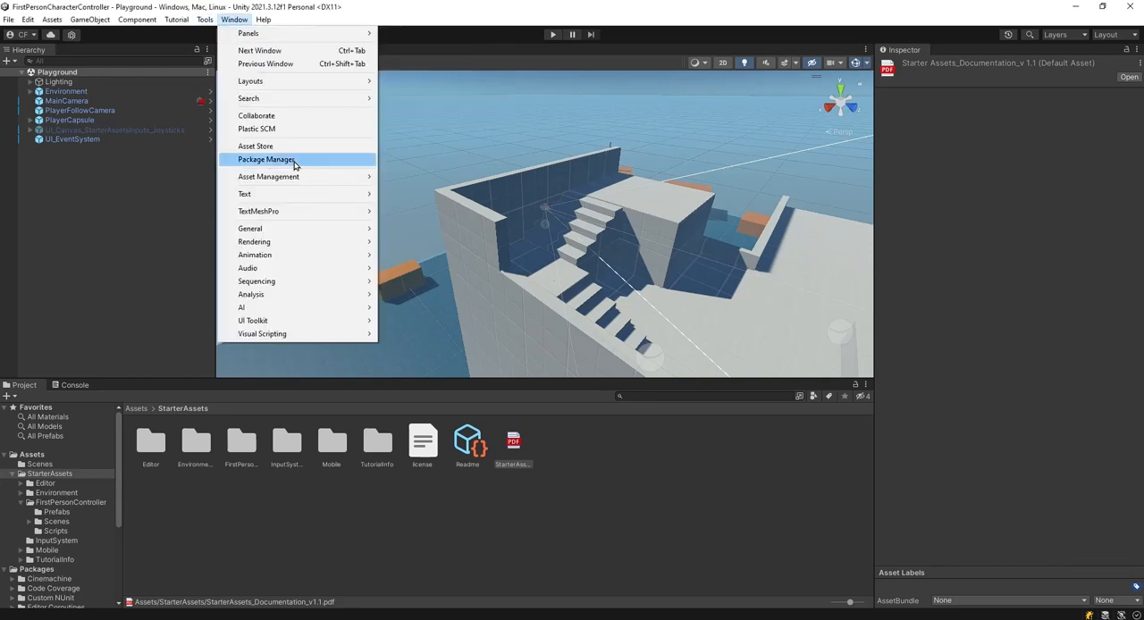
{"action": "left_click", "coordinate": [265, 159]}
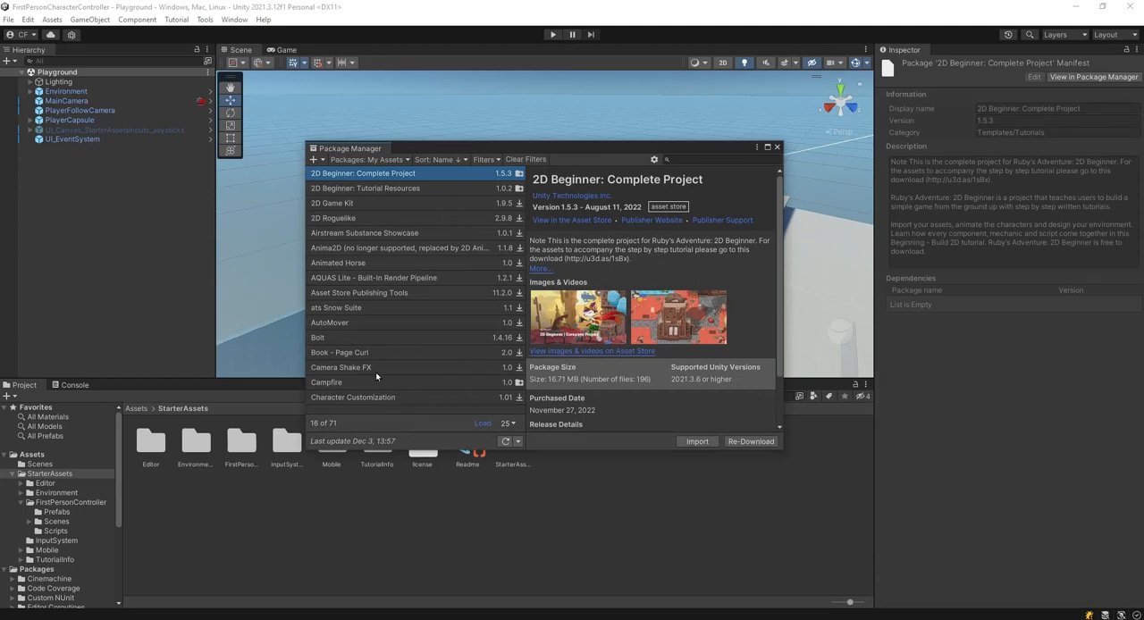
{"action": "mouse_move", "coordinate": [513, 211]}
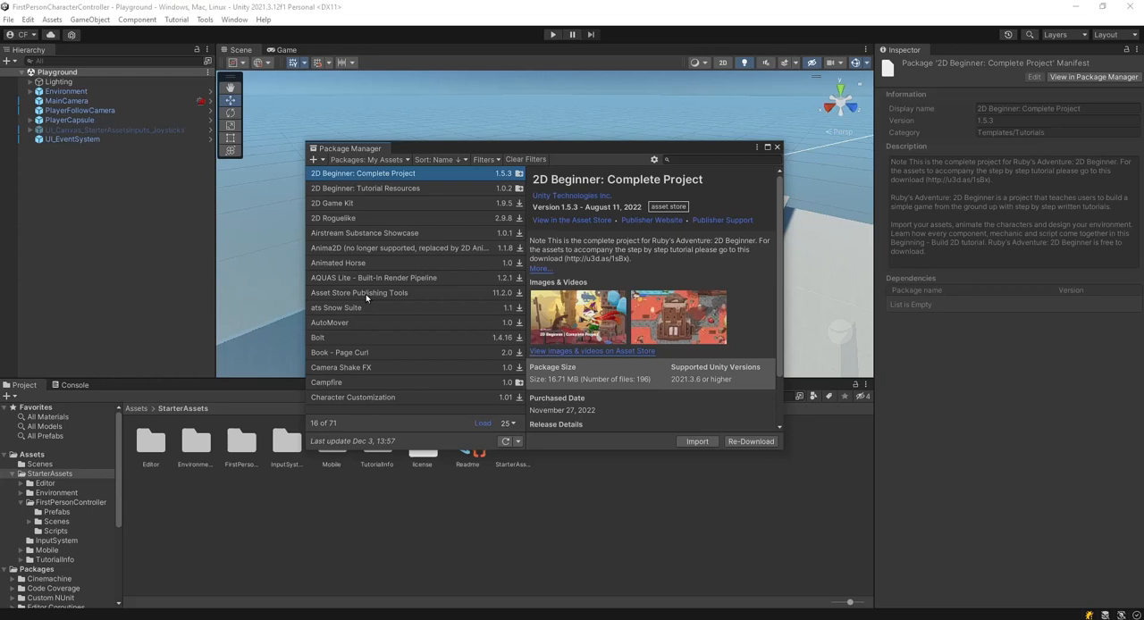
{"action": "mouse_move", "coordinate": [728, 219]}
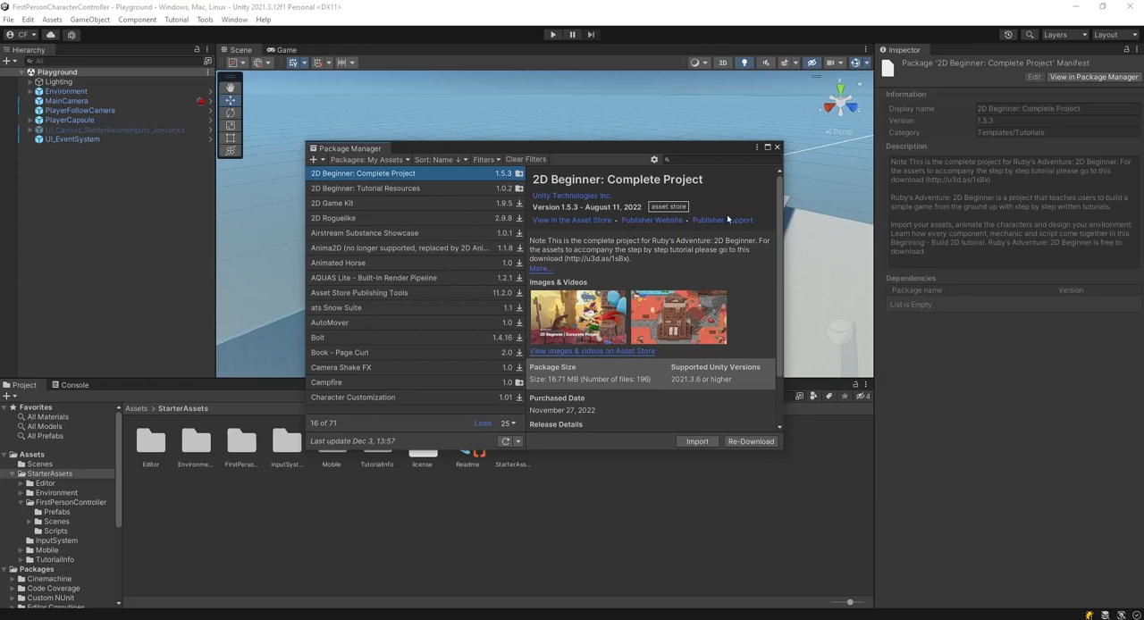
{"action": "scroll", "scroll_direction": "down", "scroll_amount": 3}
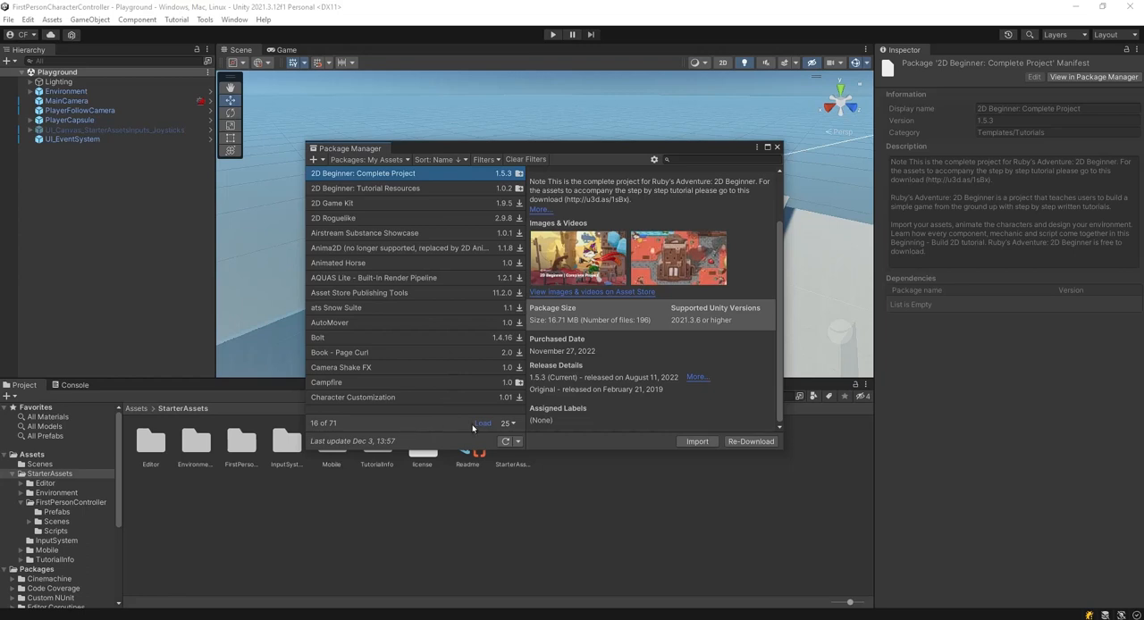
{"action": "mouse_move", "coordinate": [402, 372]}
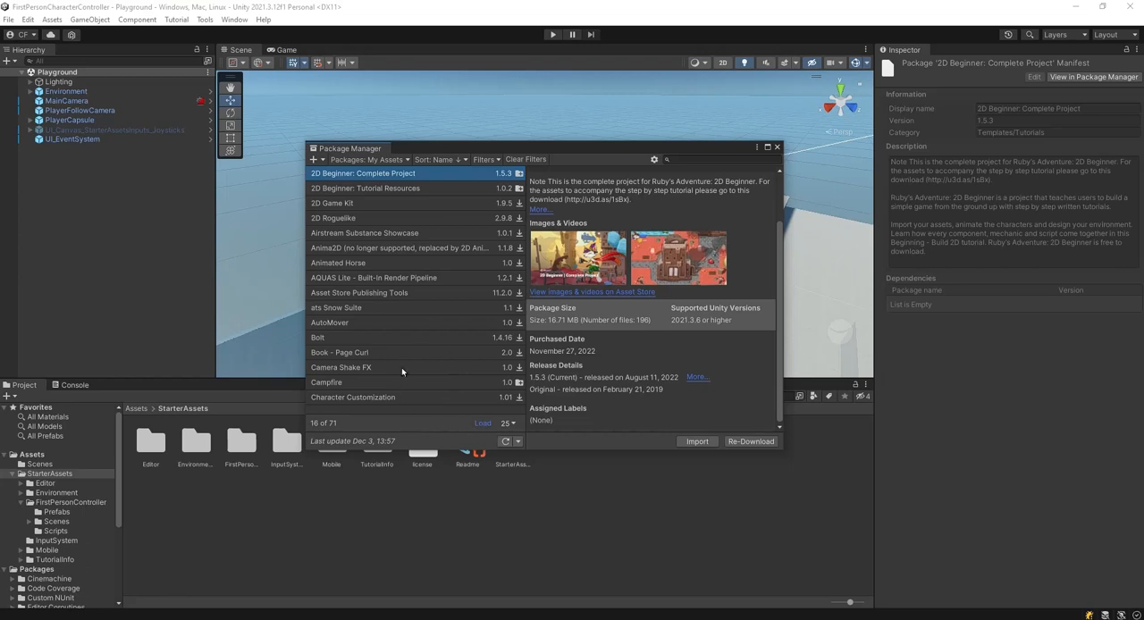
{"action": "mouse_move", "coordinate": [439, 326]}
{"action": "type", "text": "First"}
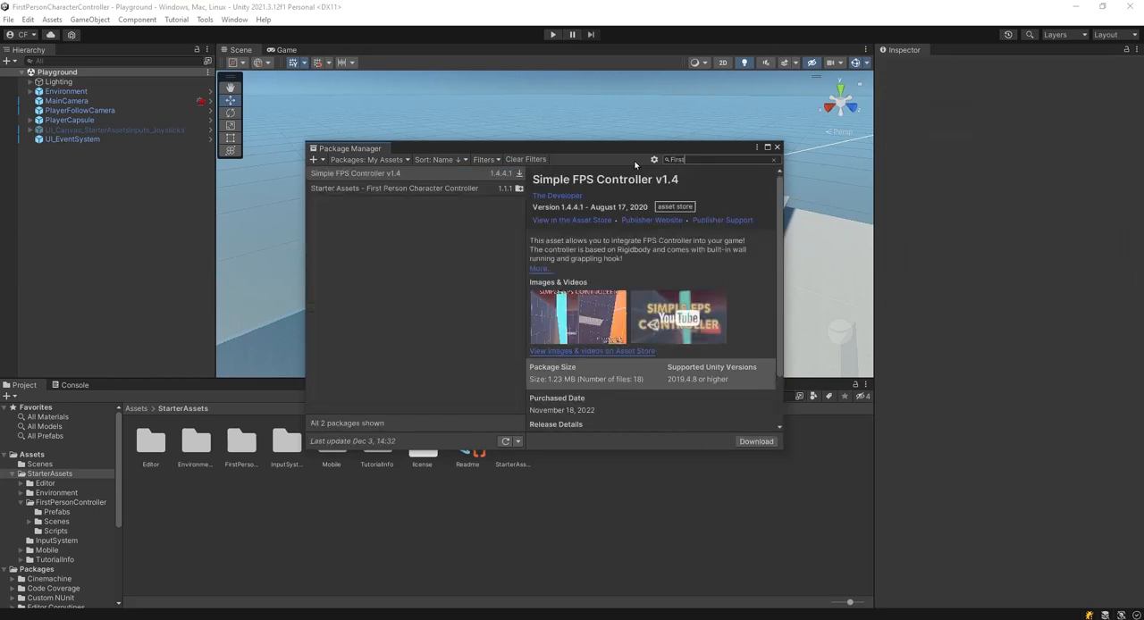
- Select Starter Assets - First Person Character Controller 1.1.1 to view its details
{"action": "left_click", "coordinate": [394, 188]}
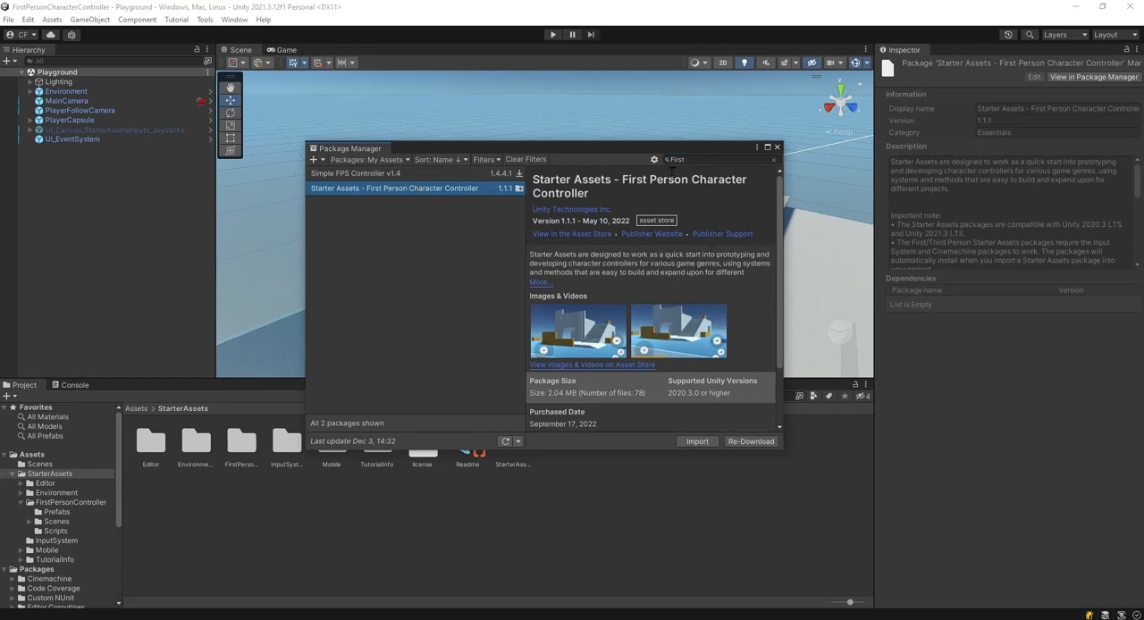
{"action": "left_click", "coordinate": [715, 159]}
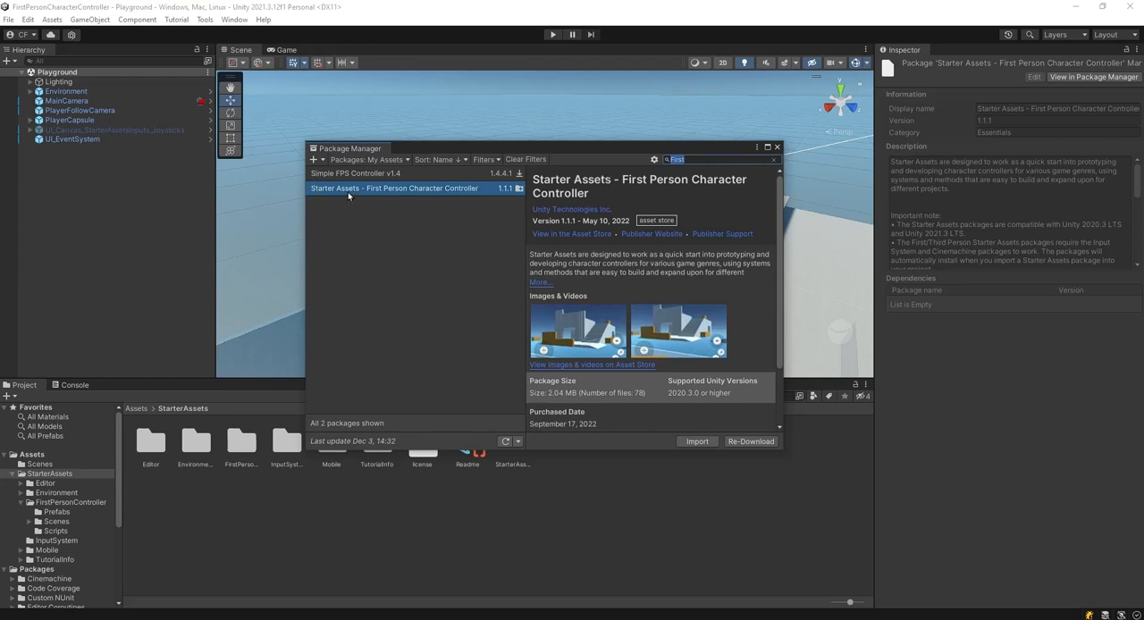
{"action": "mouse_move", "coordinate": [476, 201]}
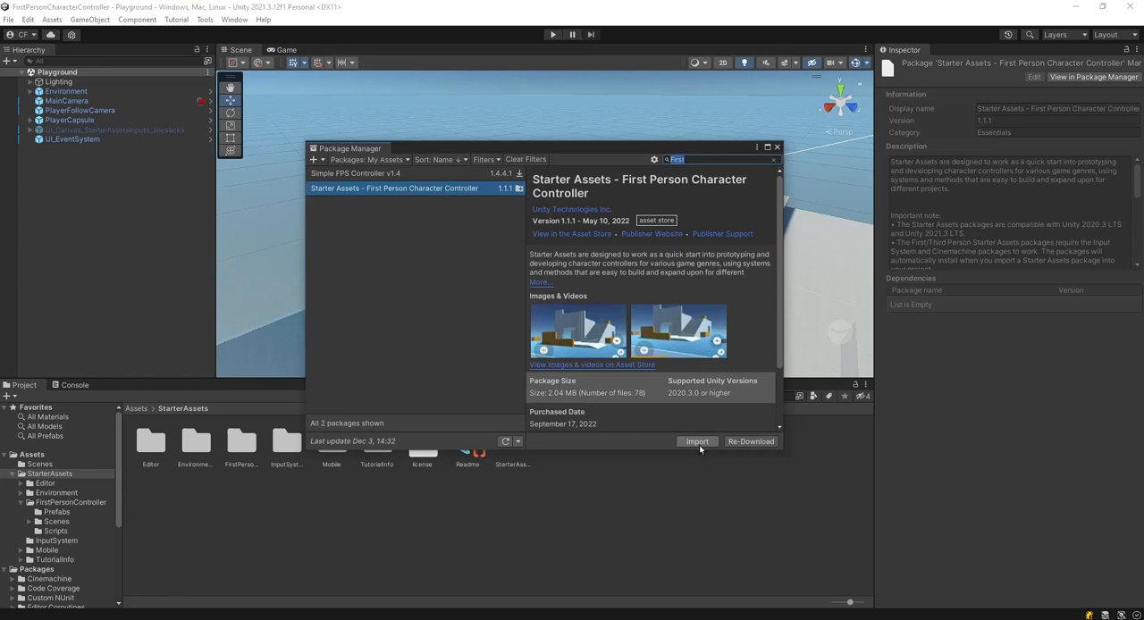
{"action": "mouse_move", "coordinate": [697, 441]}
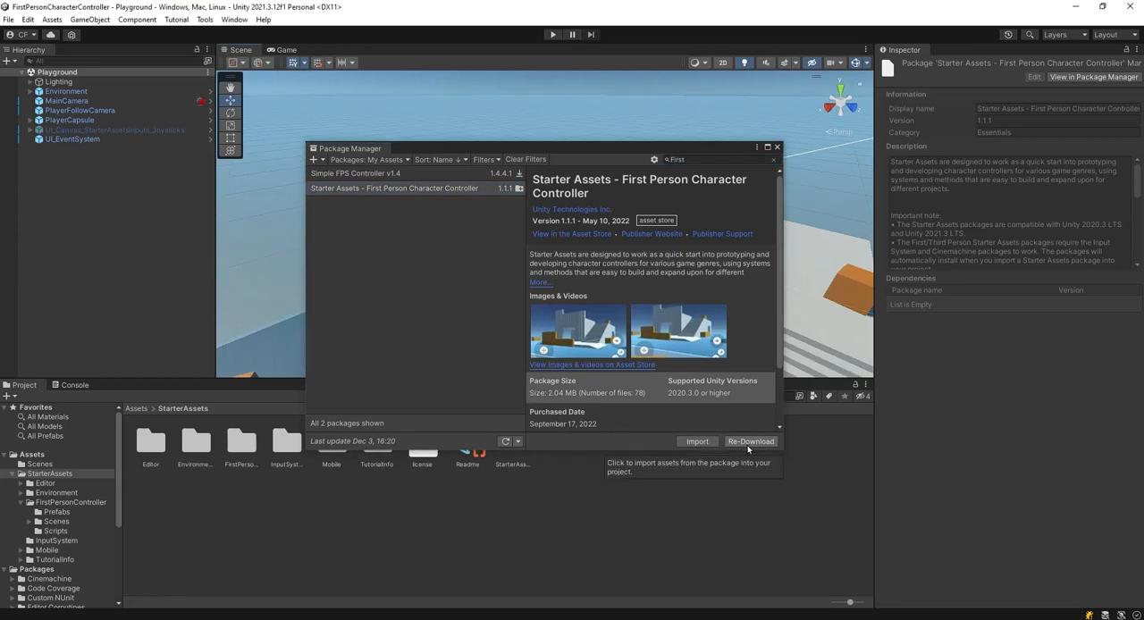
{"action": "mouse_move", "coordinate": [712, 421]}
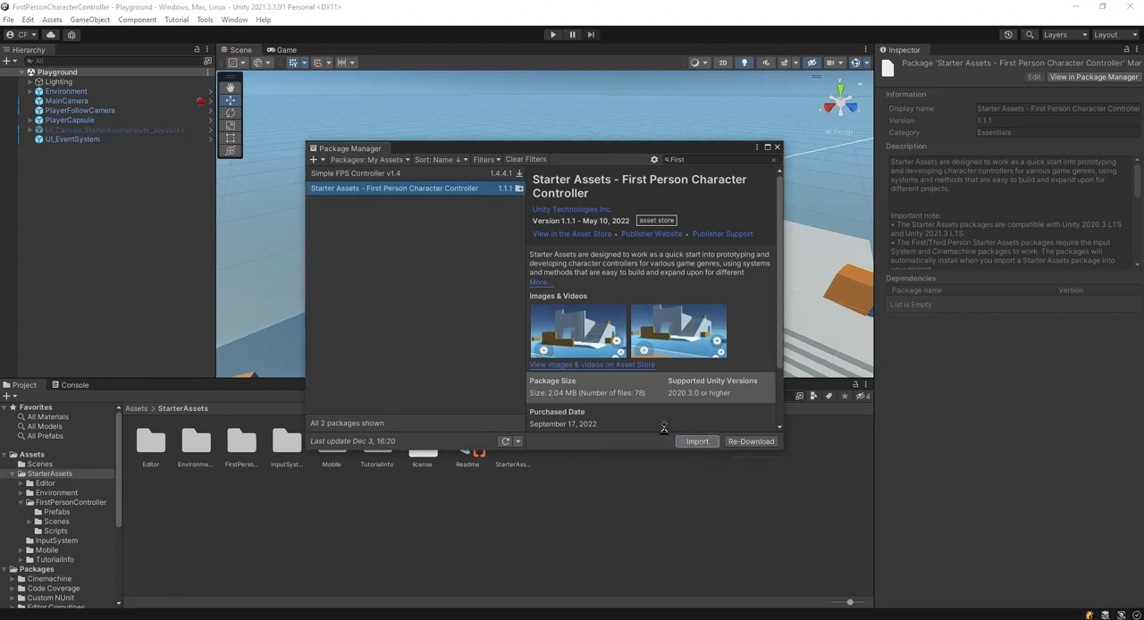
- Import the First Person Character Controller package, finding nothing new to import
{"action": "left_click", "coordinate": [698, 441]}
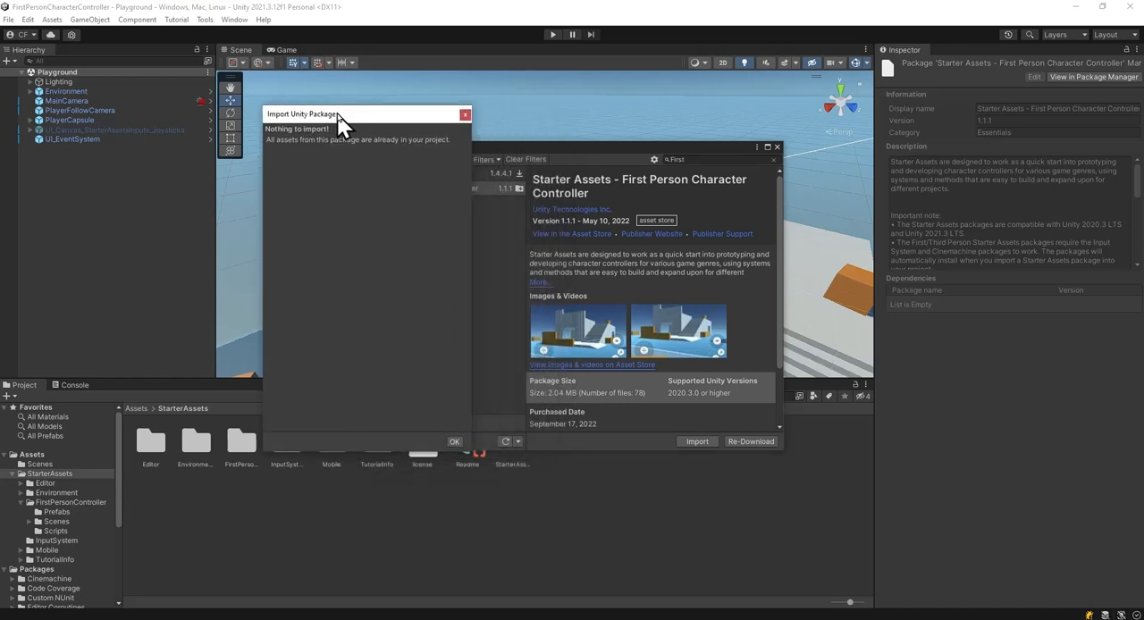
{"action": "mouse_move", "coordinate": [363, 186]}
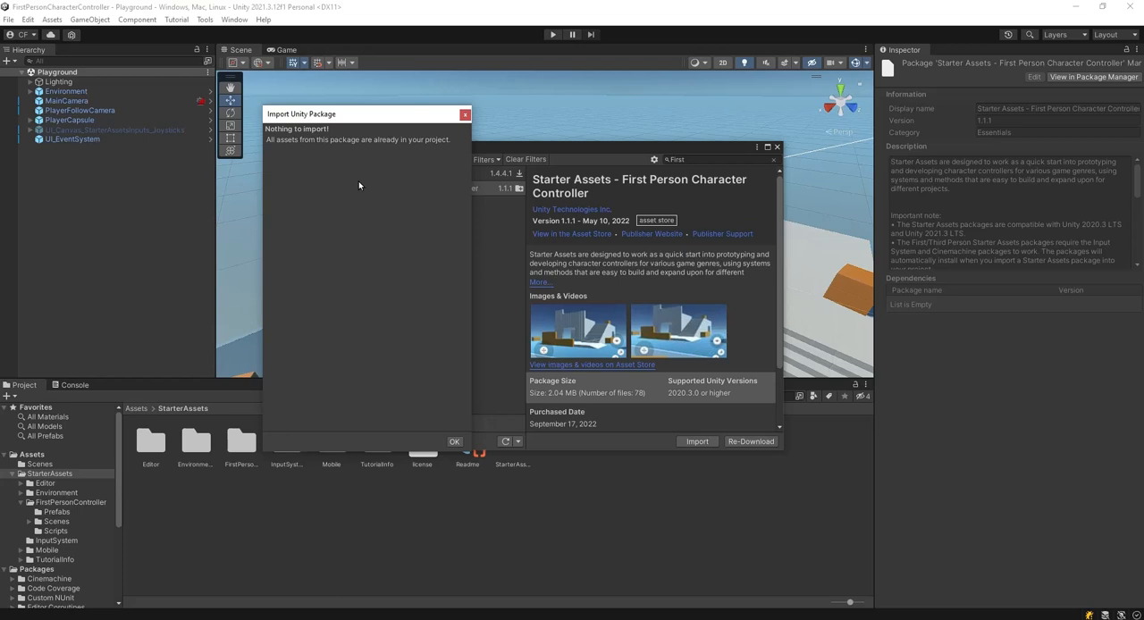
{"action": "mouse_move", "coordinate": [375, 139]}
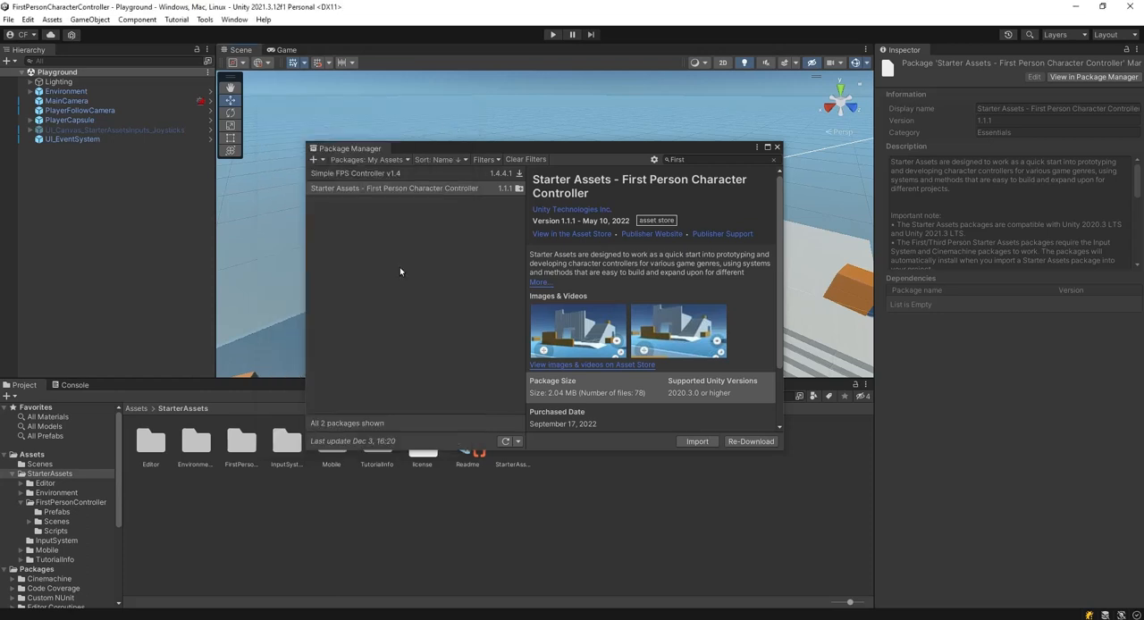
{"action": "mouse_move", "coordinate": [423, 312]}
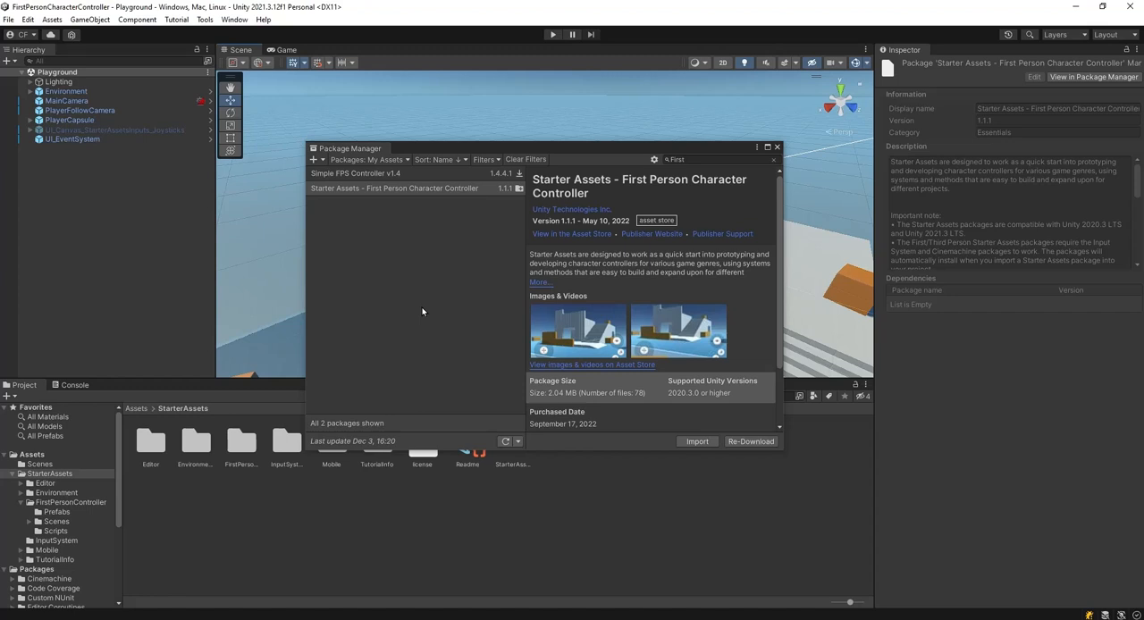
{"action": "left_click", "coordinate": [697, 441]}
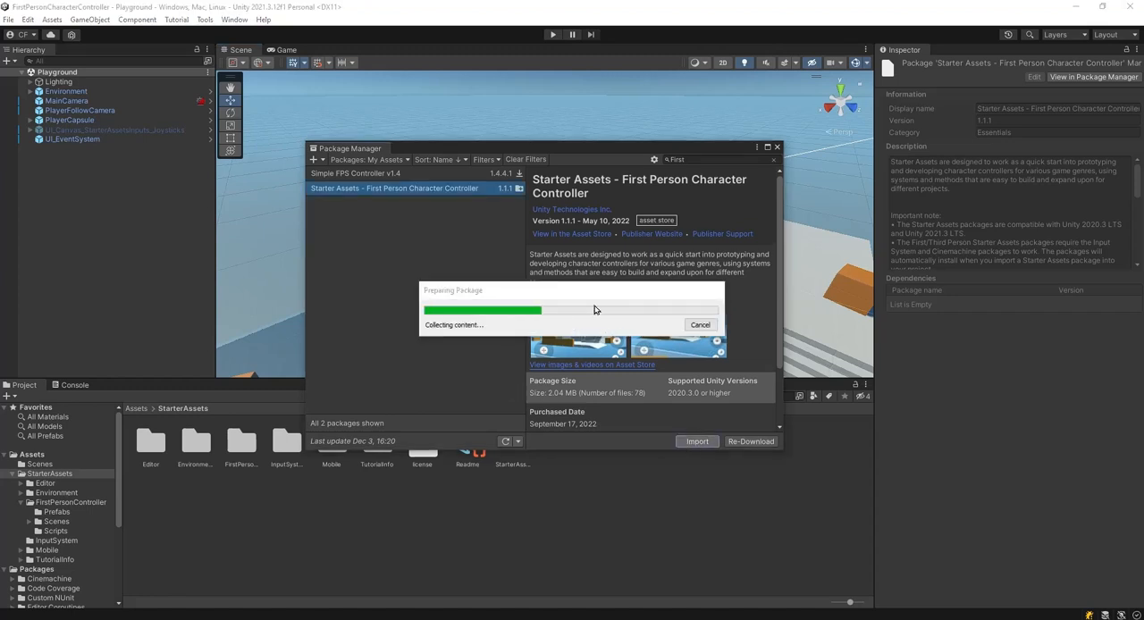
{"action": "left_click", "coordinate": [697, 441]}
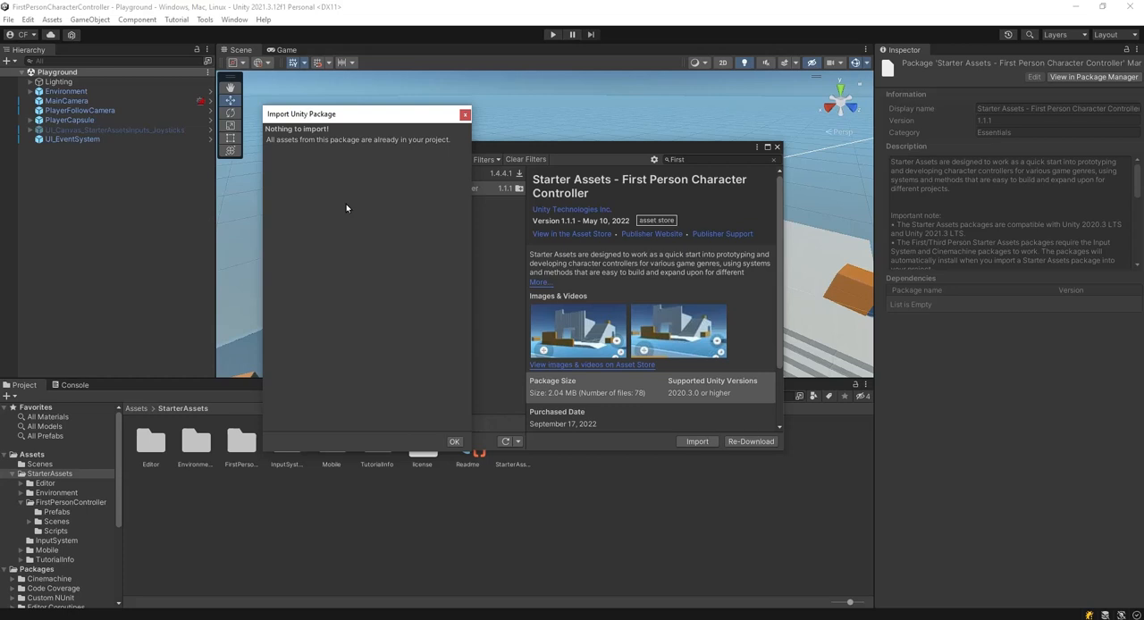
{"action": "mouse_move", "coordinate": [476, 454]}
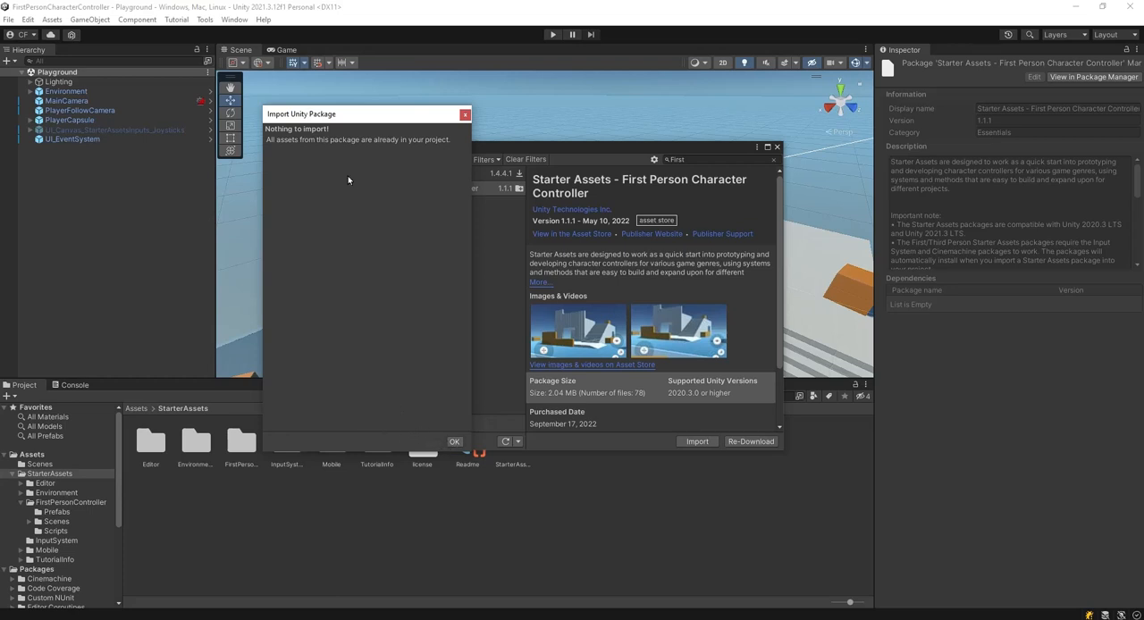
{"action": "mouse_move", "coordinate": [408, 321]}
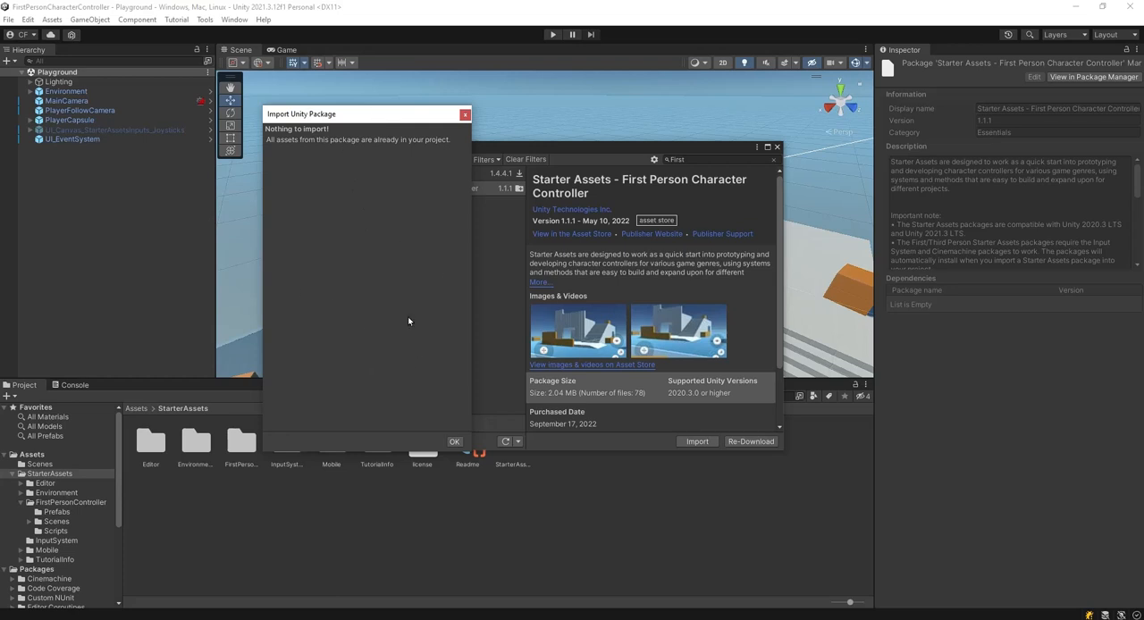
{"action": "mouse_move", "coordinate": [441, 255]}
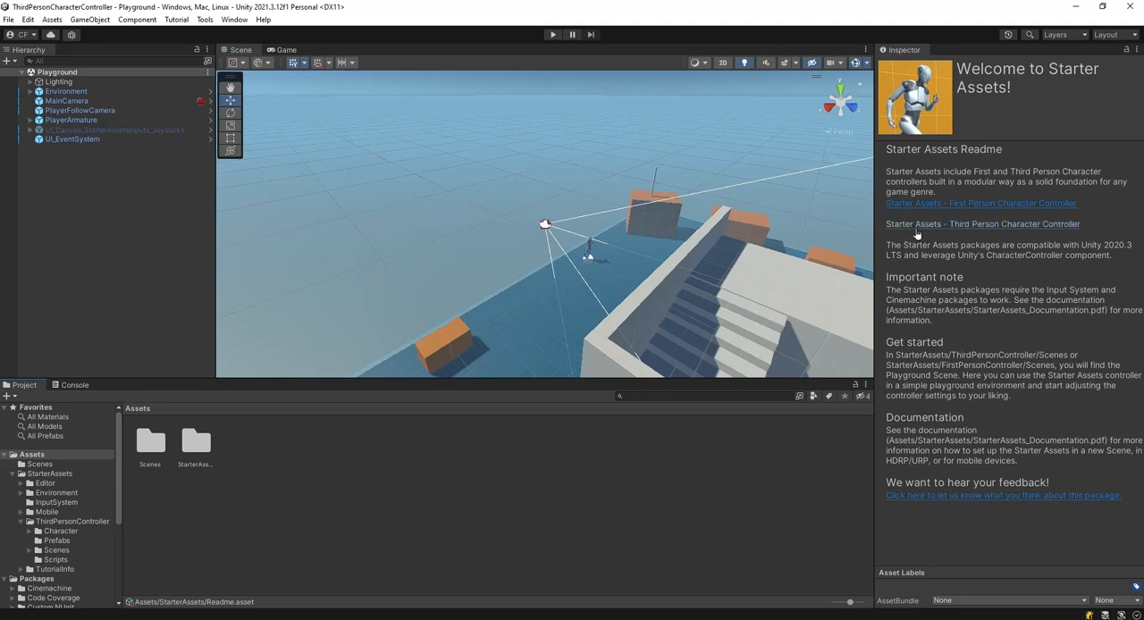
{"action": "mouse_move", "coordinate": [1003, 235]}
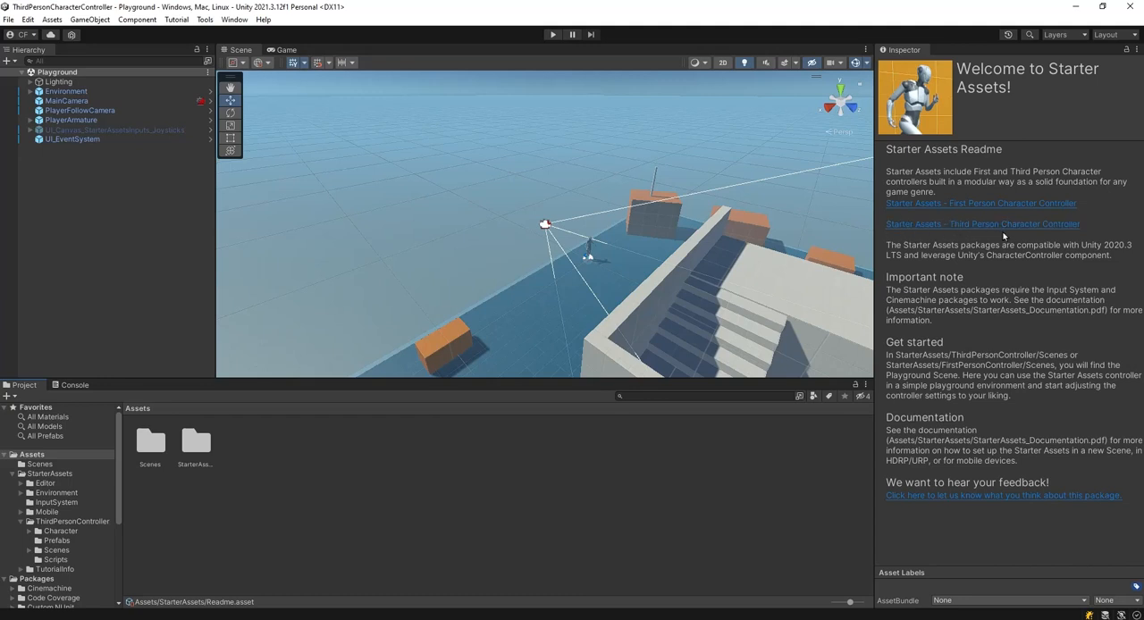
{"action": "mouse_move", "coordinate": [489, 239]}
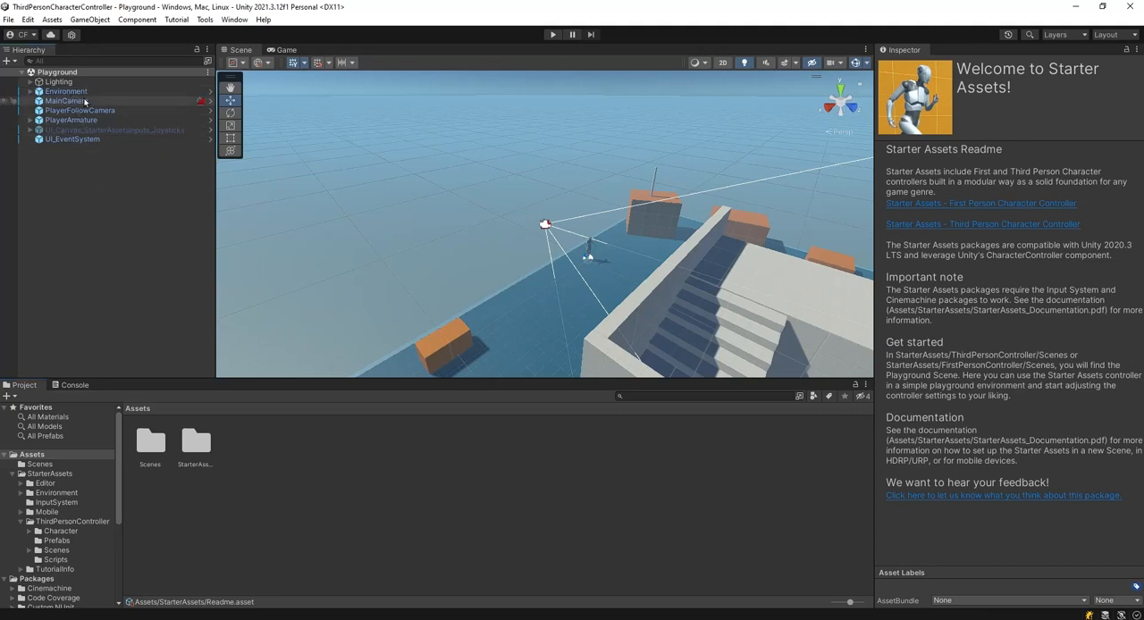
- Select MainCamera in the Hierarchy, then the object below it
{"action": "left_click", "coordinate": [66, 100]}
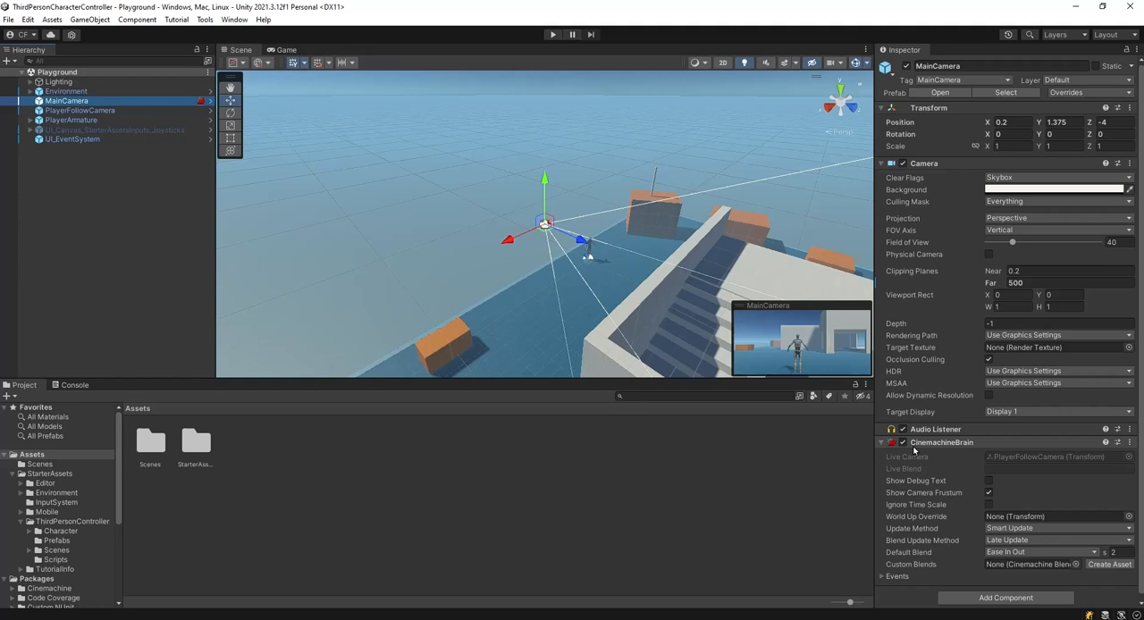
{"action": "mouse_move", "coordinate": [972, 468]}
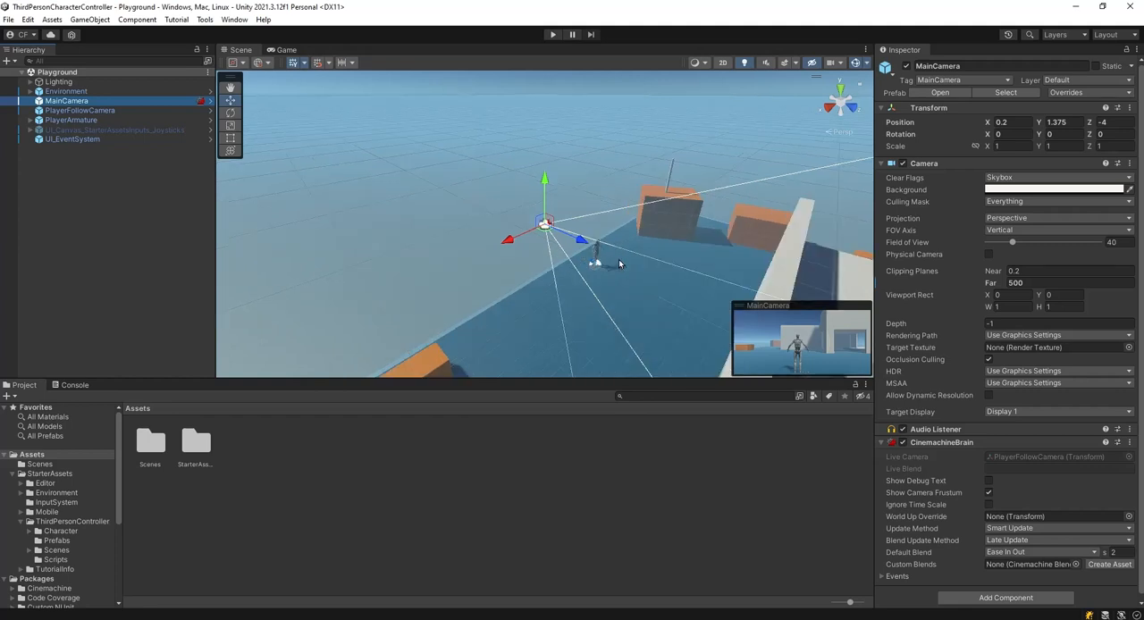
{"action": "left_click", "coordinate": [72, 120]}
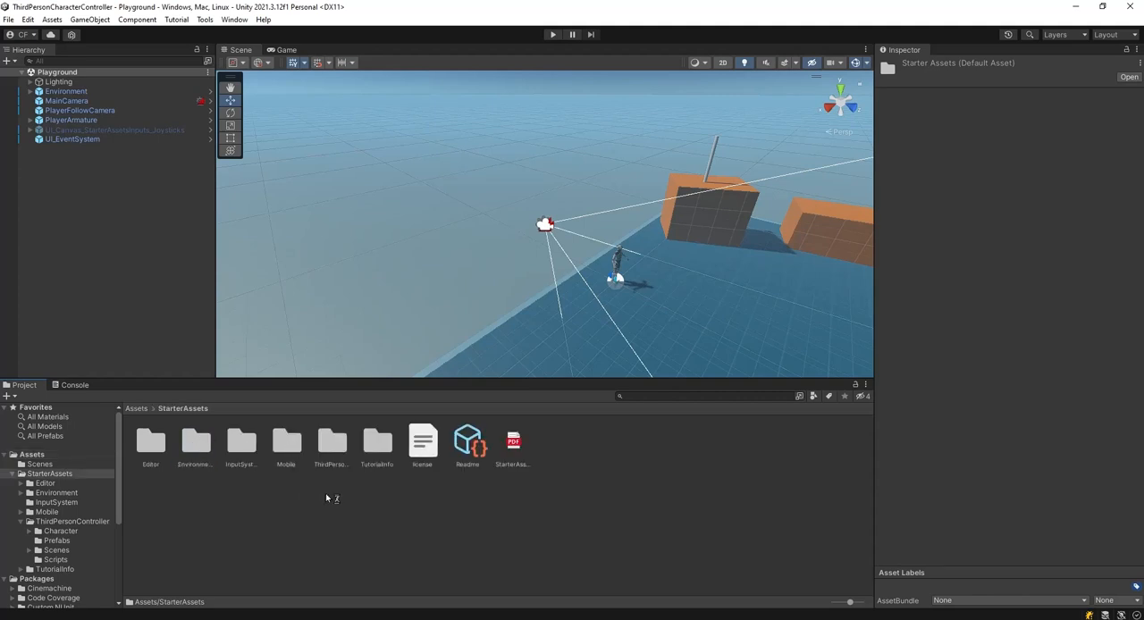
- Open the ThirdPersonController folder, enter play mode, and focus the Game view
{"action": "double_click", "coordinate": [331, 442]}
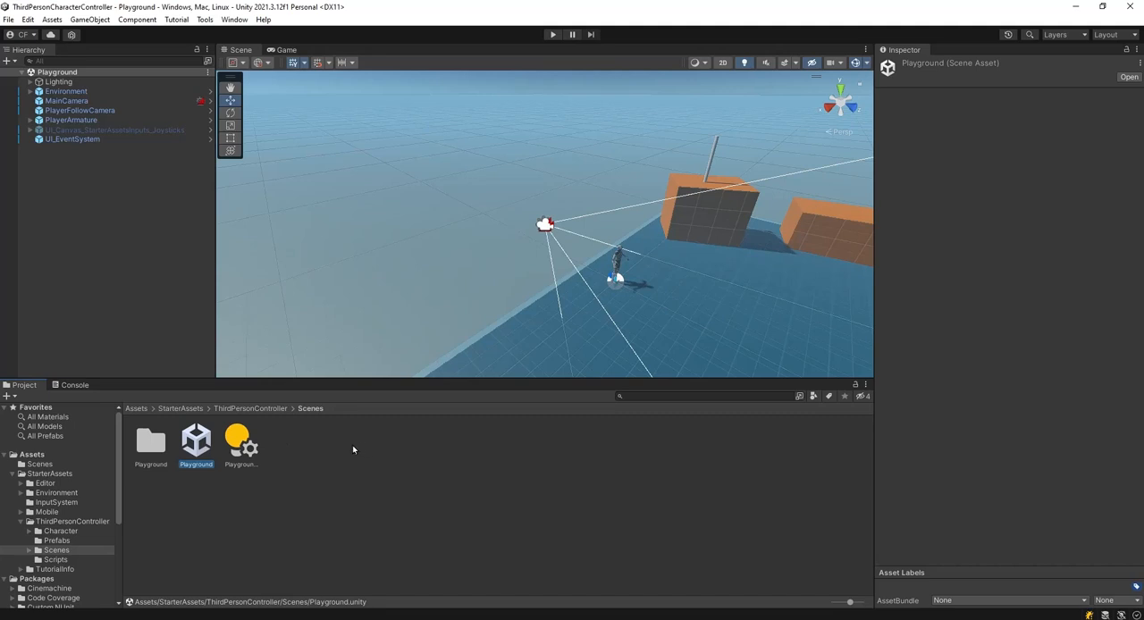
{"action": "mouse_move", "coordinate": [389, 453]}
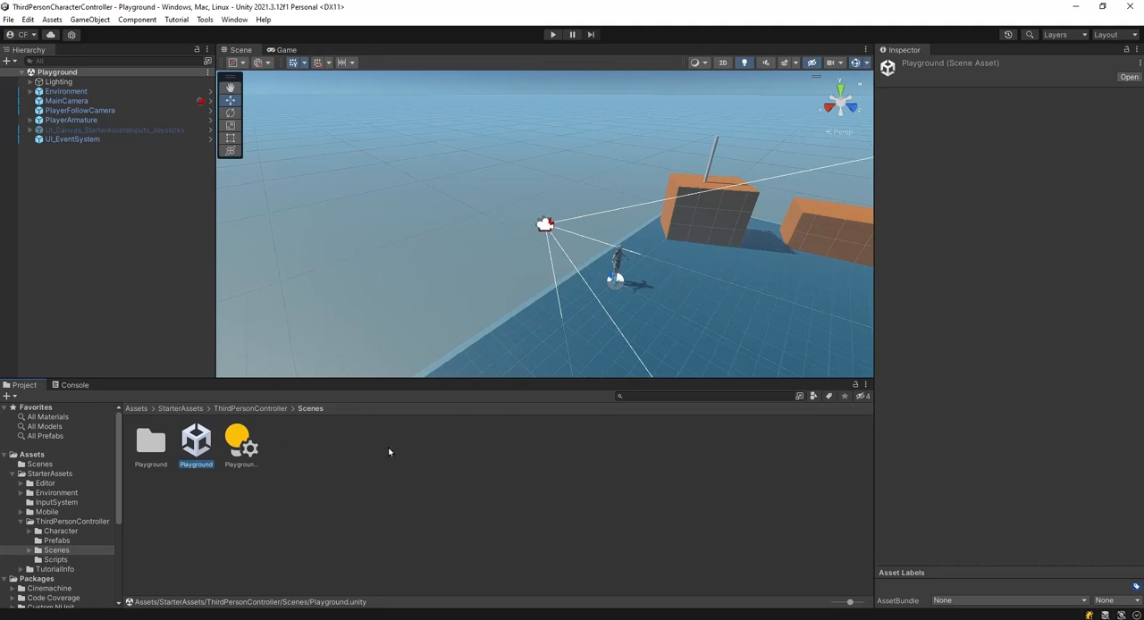
{"action": "mouse_move", "coordinate": [626, 188]}
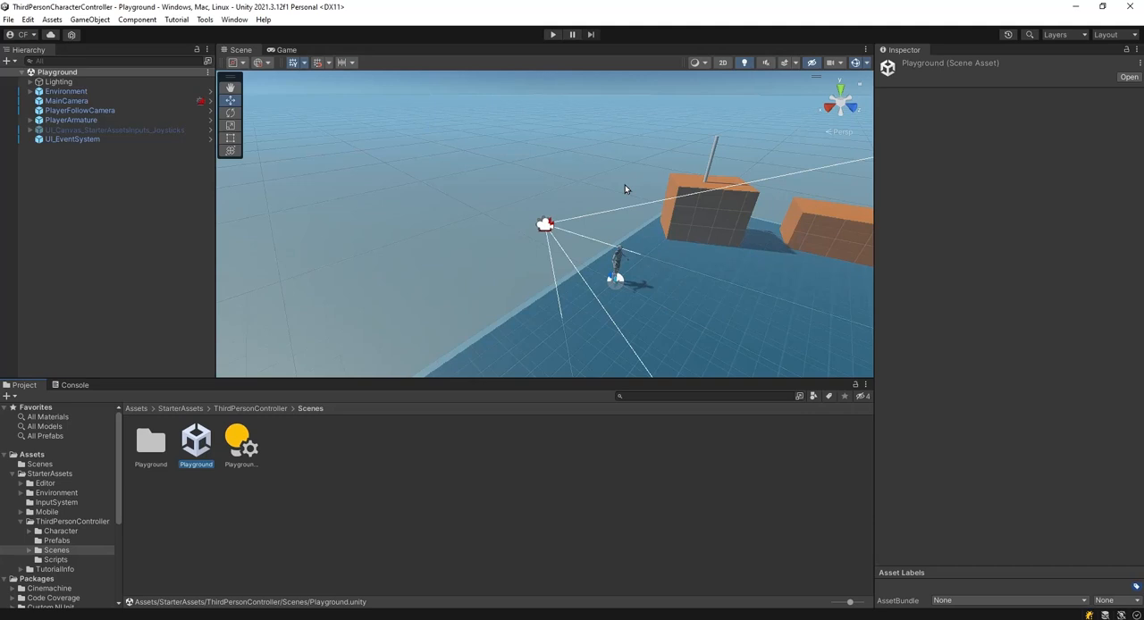
{"action": "left_click", "coordinate": [553, 34]}
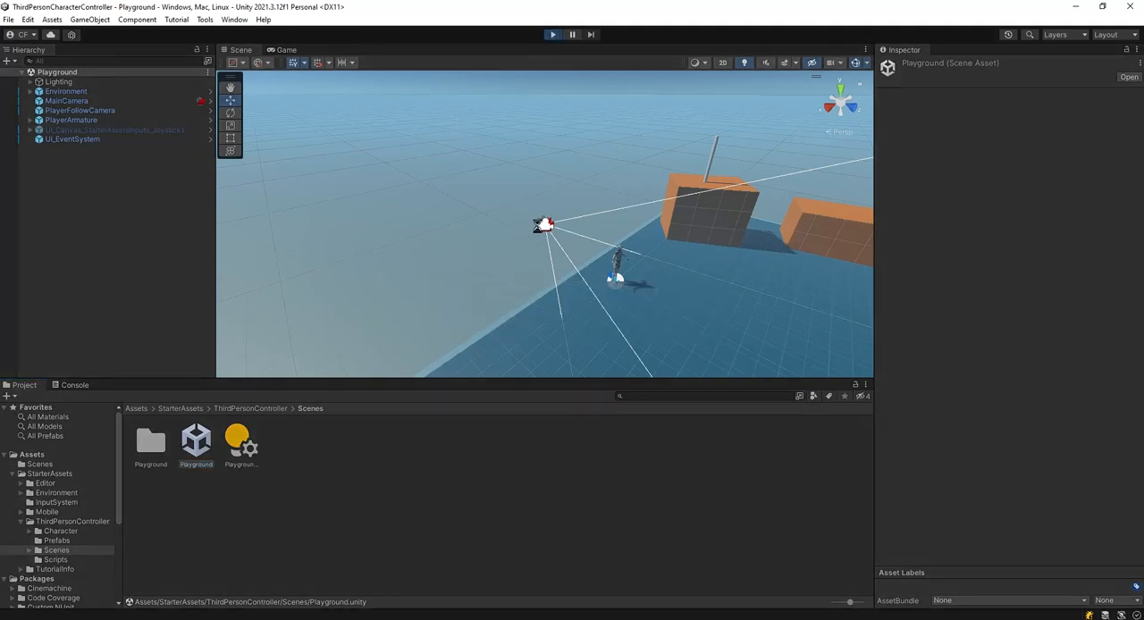
{"action": "left_click", "coordinate": [286, 50]}
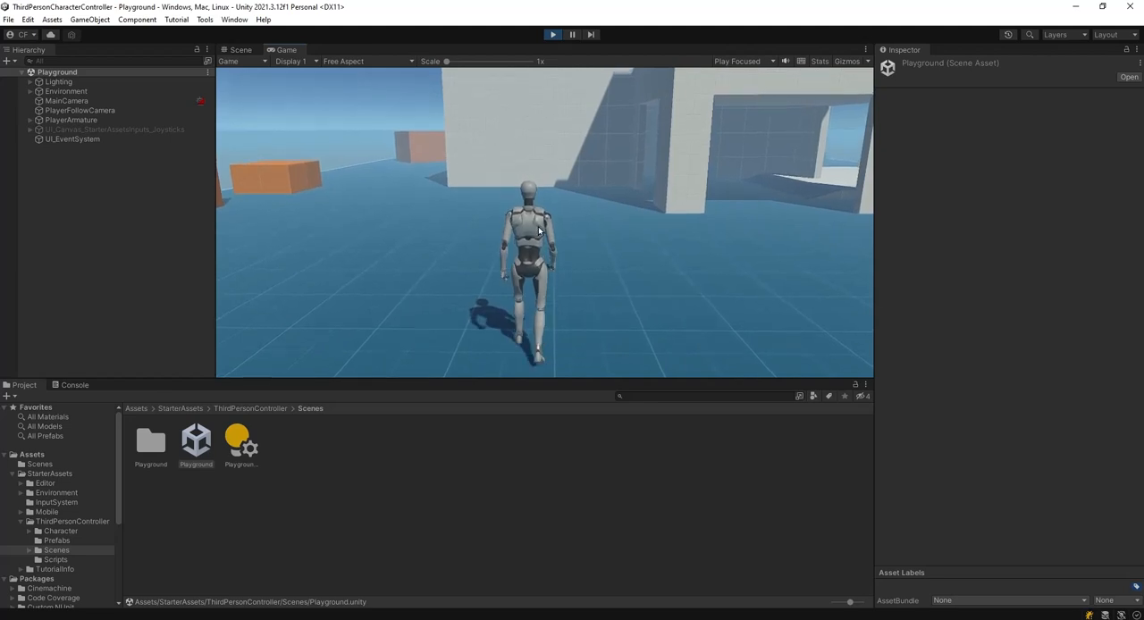